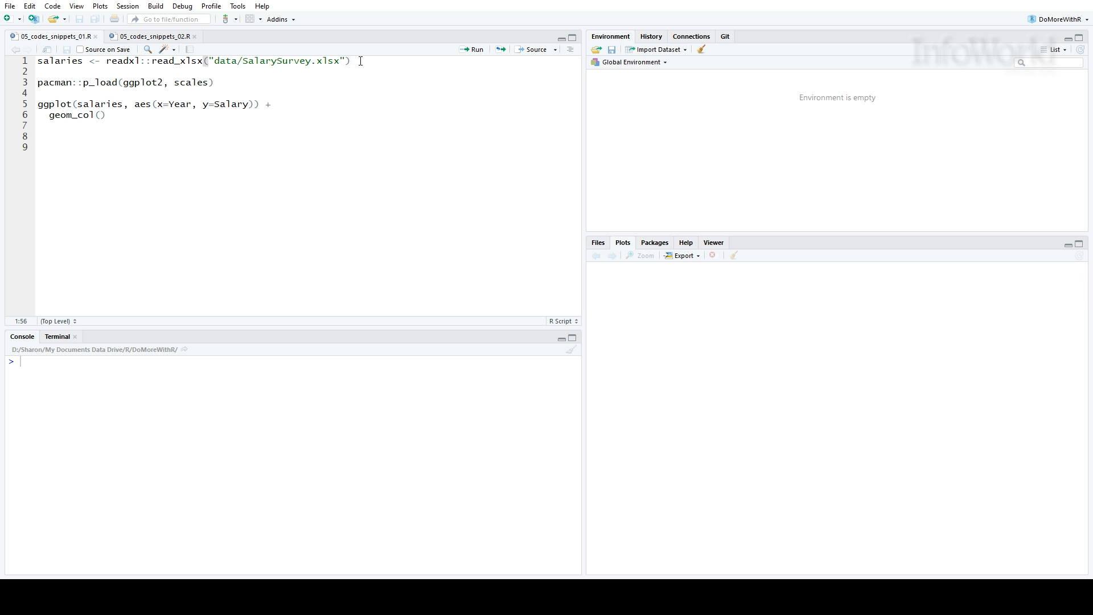
Step: Load the salaries data, inspect its Year and Salary columns, and run the styled ggplot code
{"action": "left_click", "coordinate": [476, 49]}
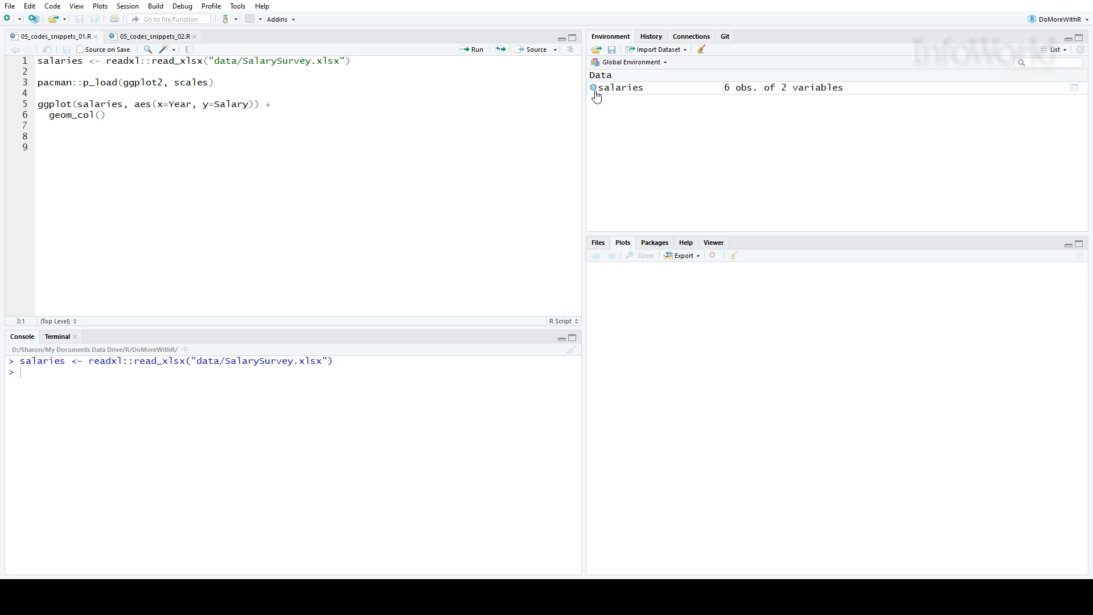
{"action": "left_click", "coordinate": [592, 87]}
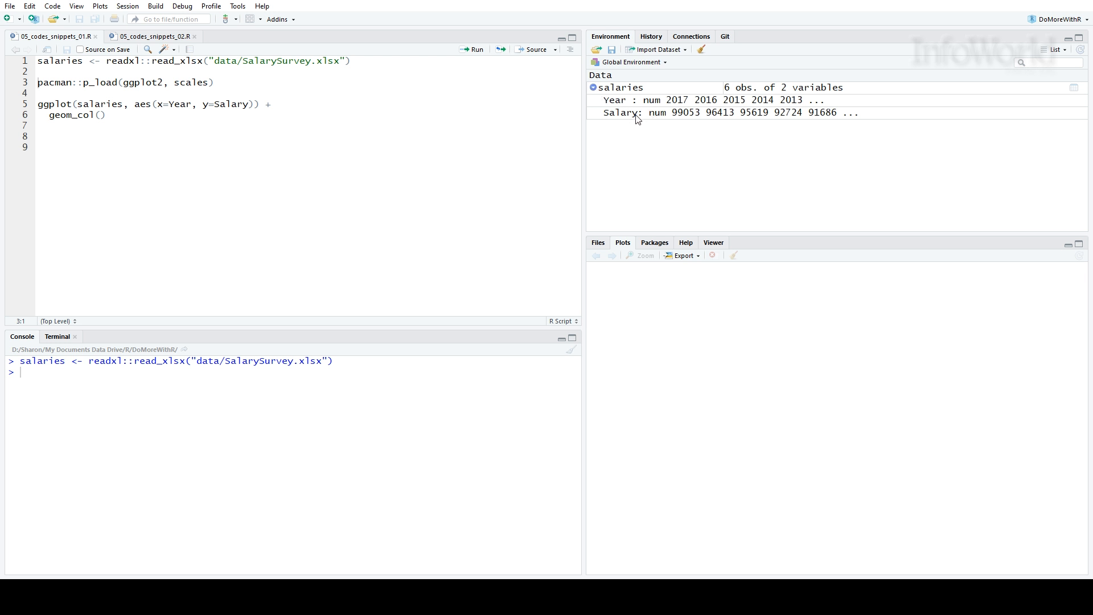
{"action": "mouse_move", "coordinate": [228, 82]}
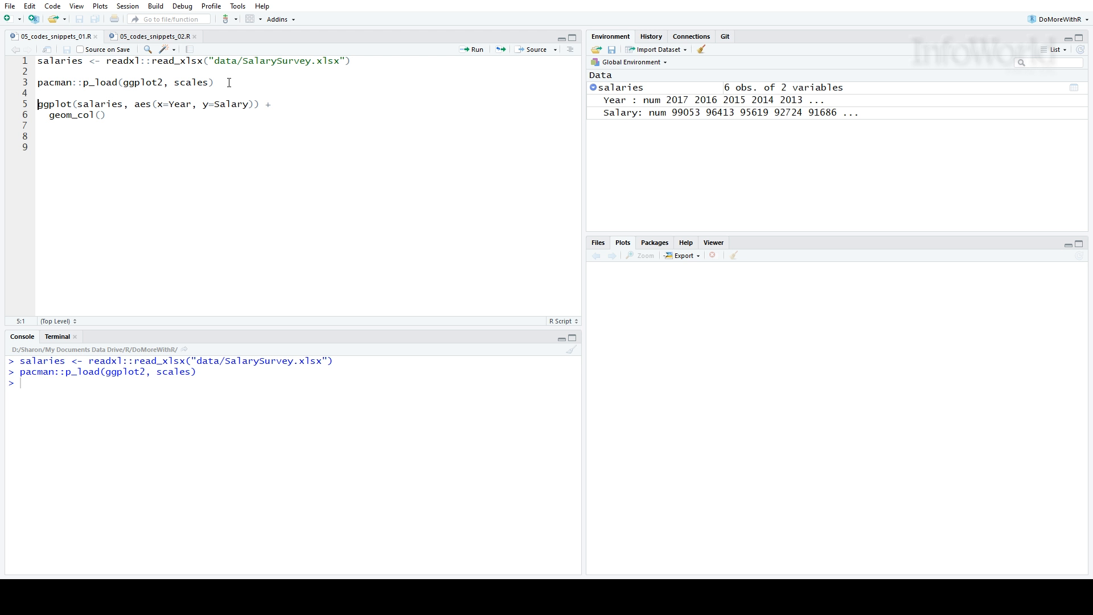
{"action": "left_click", "coordinate": [476, 49]}
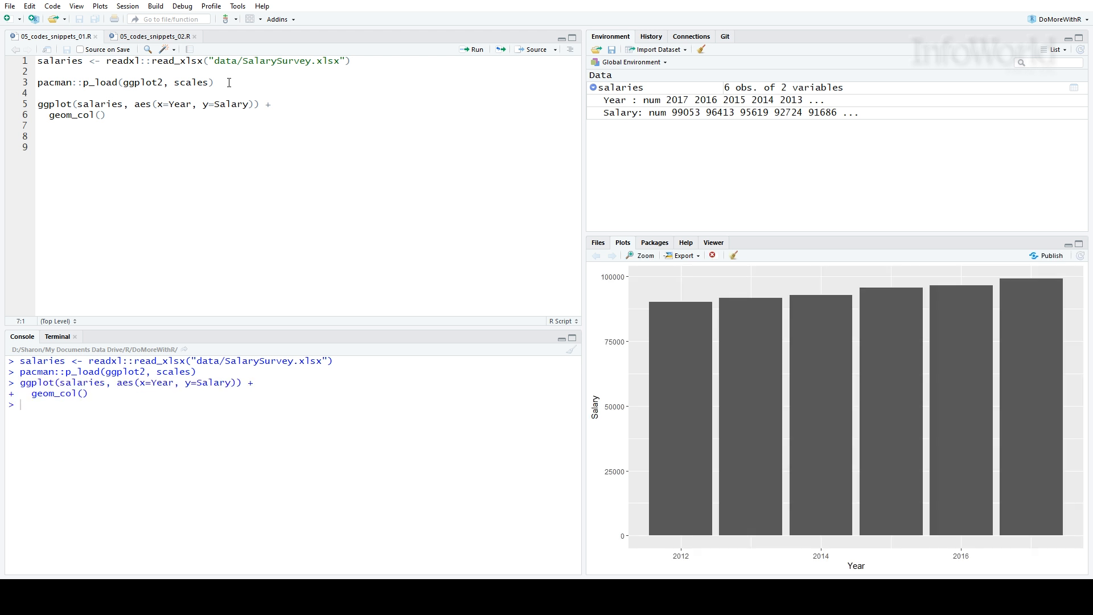
{"action": "mouse_move", "coordinate": [154, 37]}
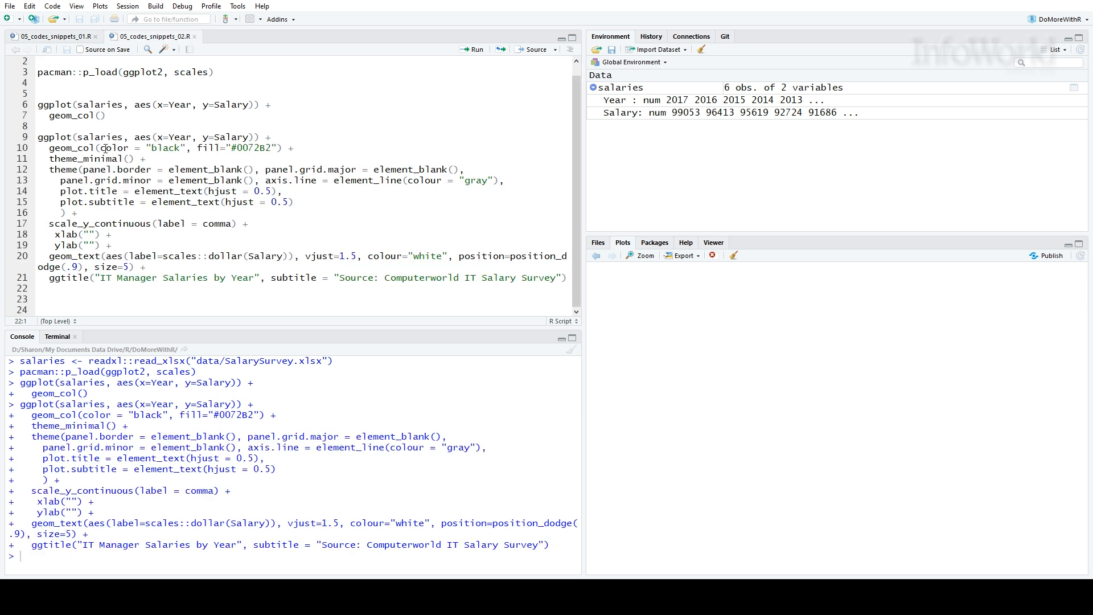
Step: Render the blue salary chart with dollar labels, then open the File menu
{"action": "left_click", "coordinate": [472, 49]}
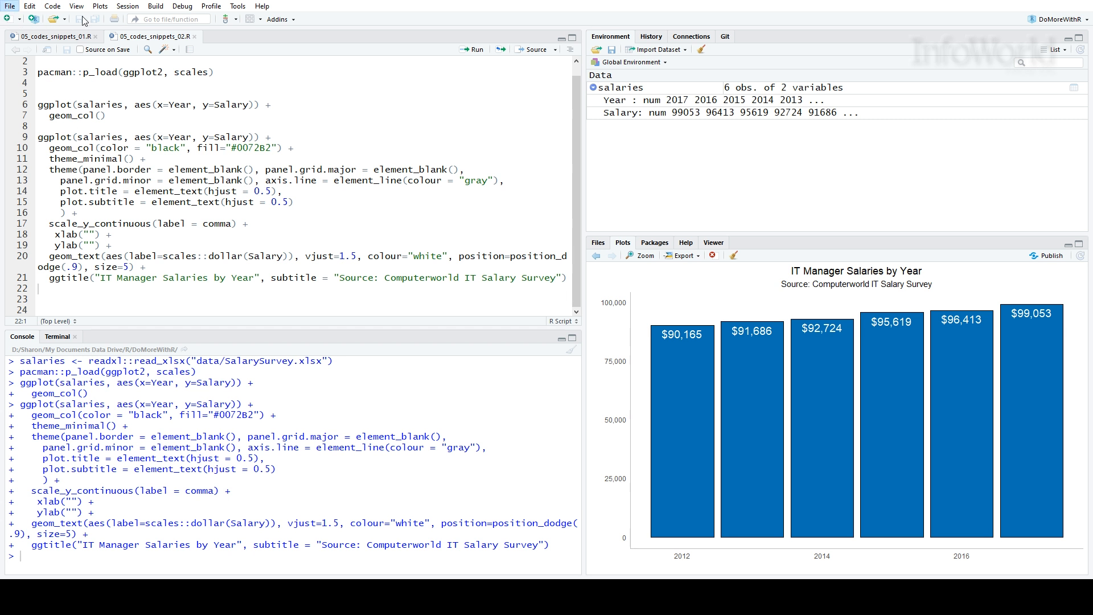
{"action": "left_click", "coordinate": [10, 19]}
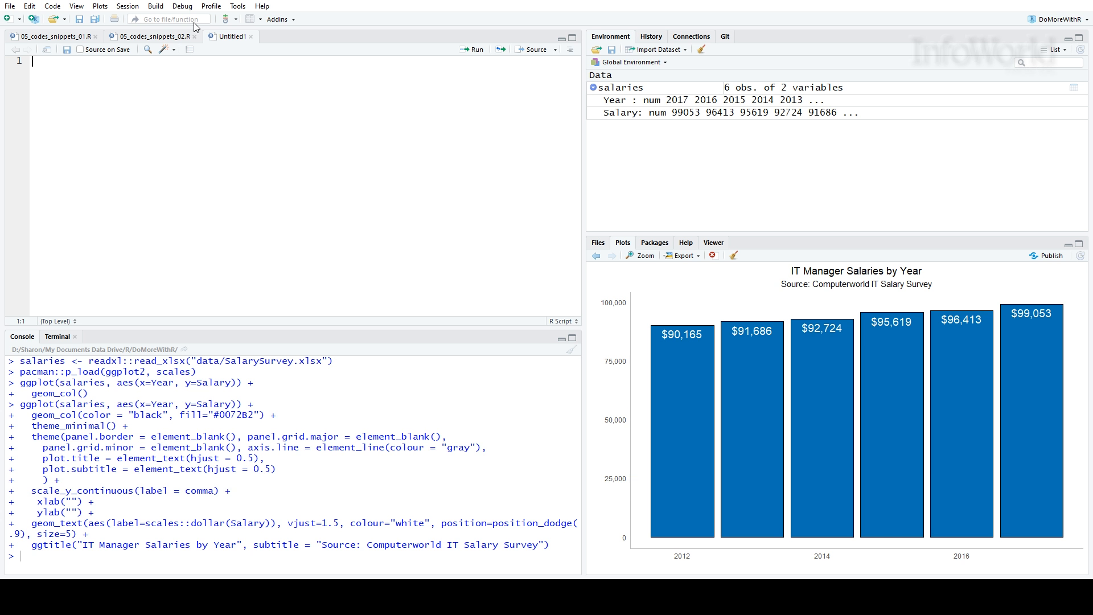
Step: Insert the my_custom_barchart snippet template by typing my_ and cust
{"action": "type", "text": "m"}
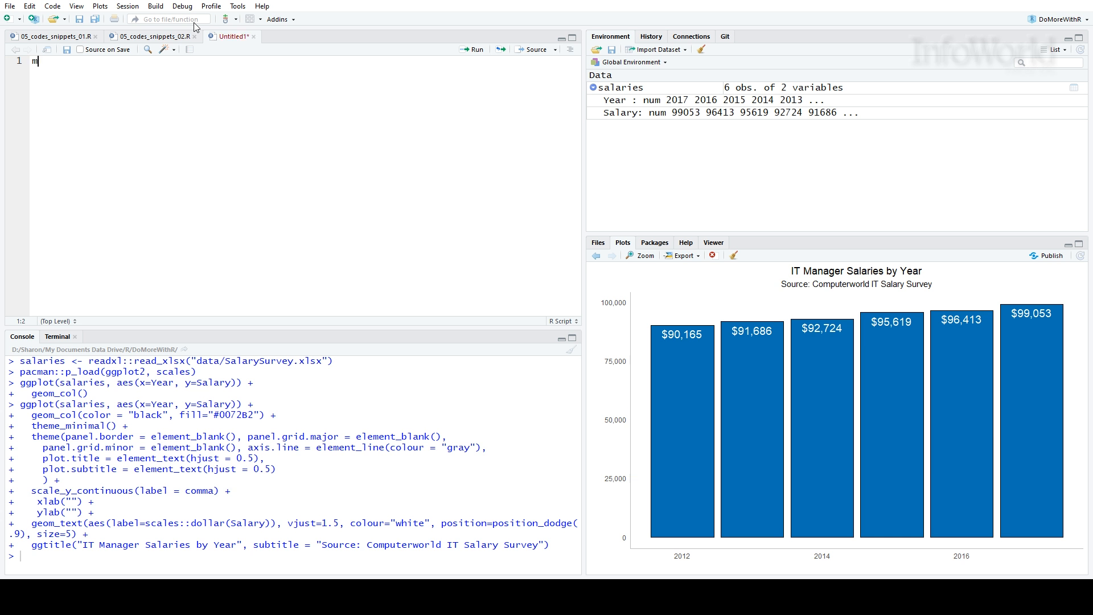
{"action": "type", "text": "y_"}
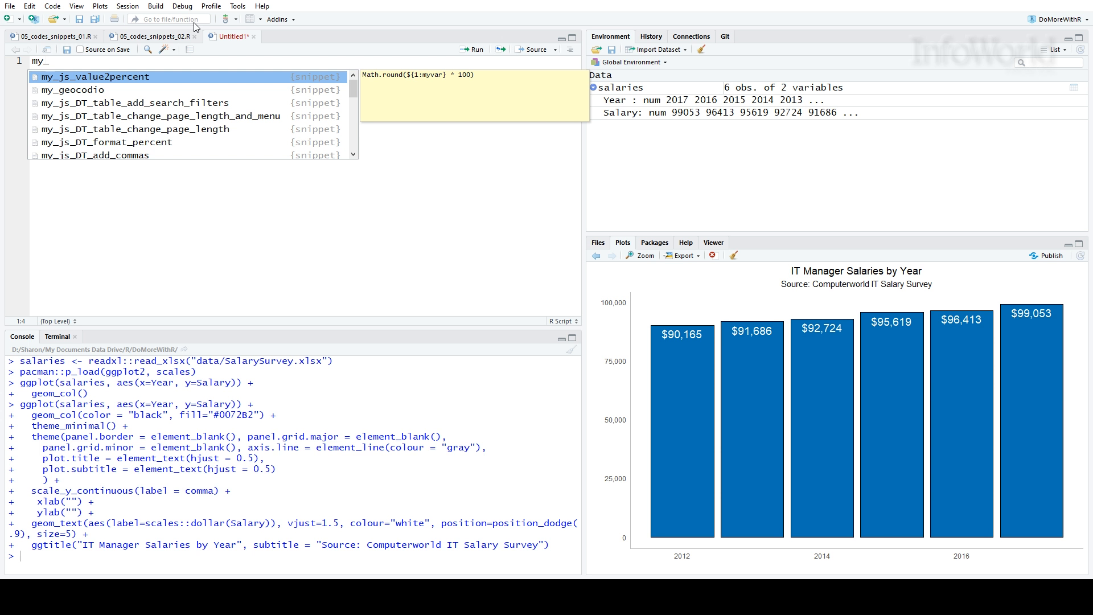
{"action": "type", "text": "m"}
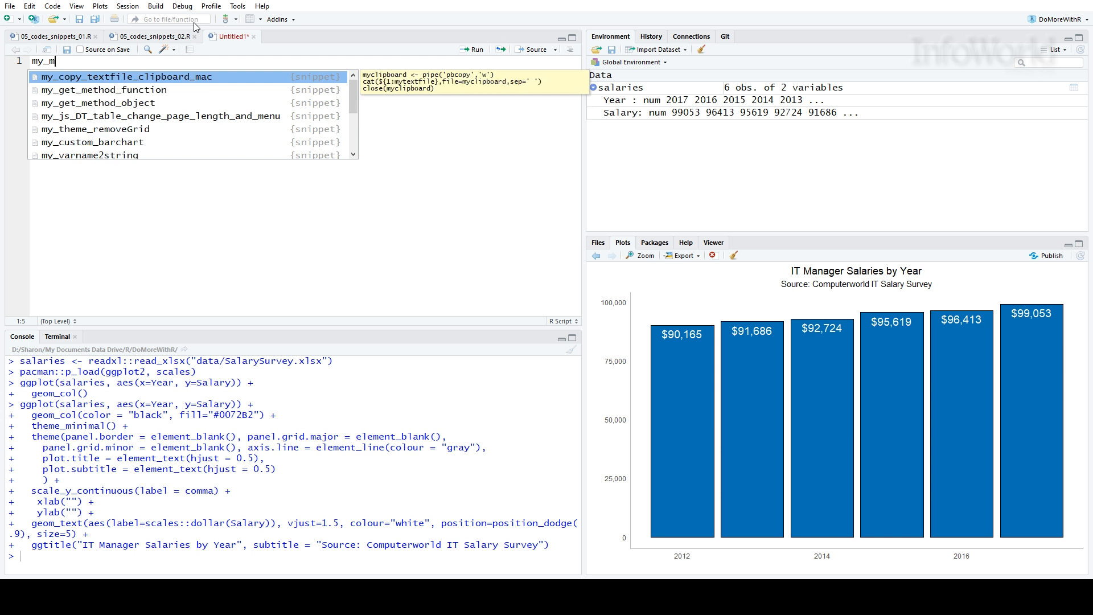
{"action": "type", "text": "y"}
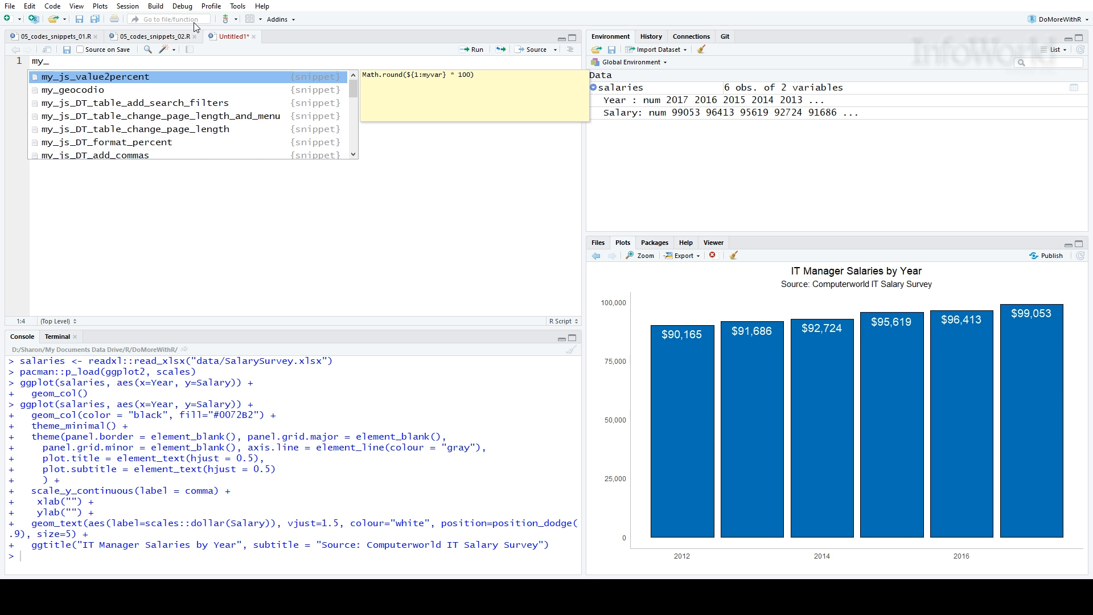
{"action": "type", "text": "cust"}
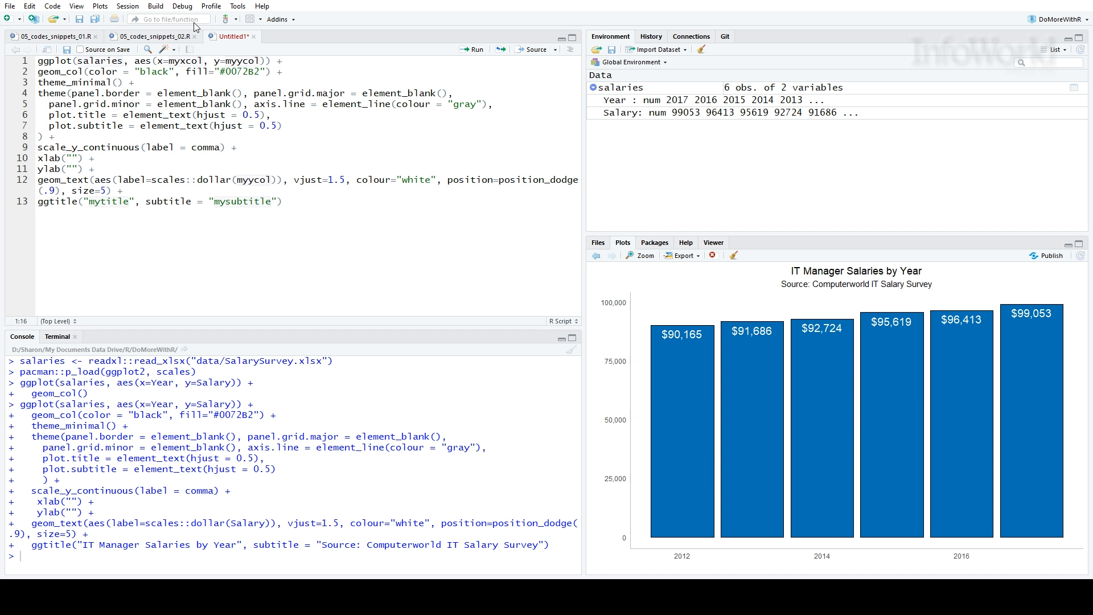
Step: Fill the snippet placeholders with Year, Salary, 'My Headline' and 'My subtitle'
{"action": "double_click", "coordinate": [183, 61]}
{"action": "type", "text": "Year"}
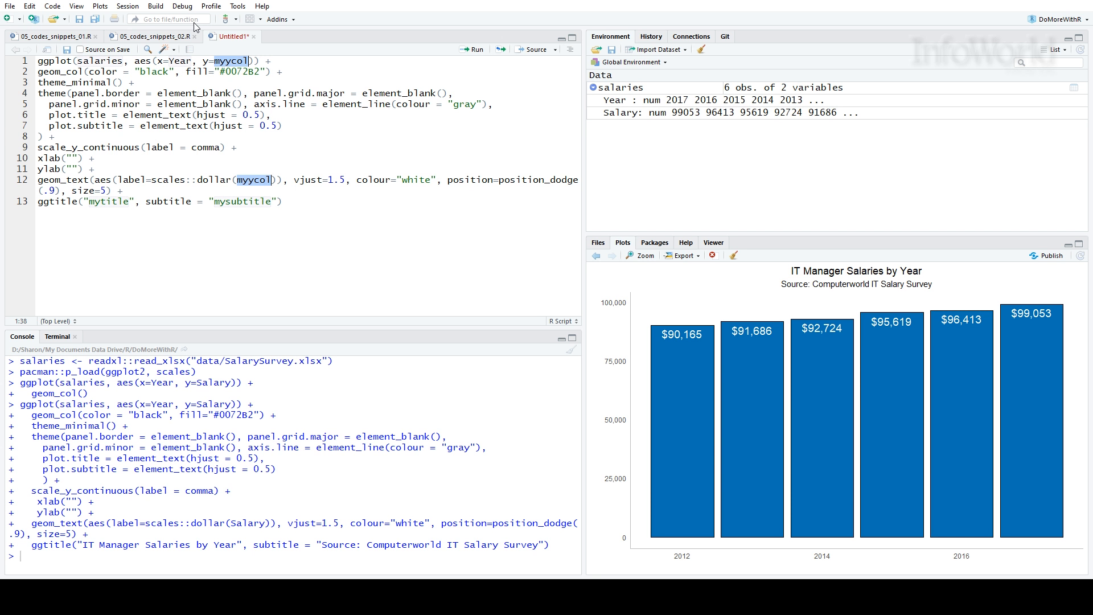
{"action": "type", "text": "Salar"}
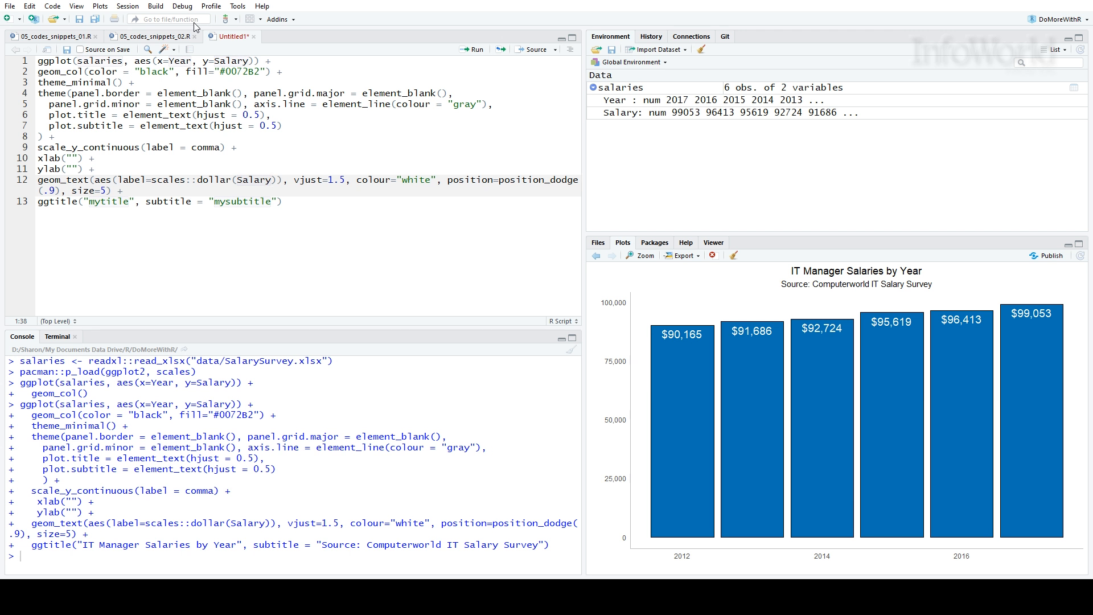
{"action": "double_click", "coordinate": [107, 202]}
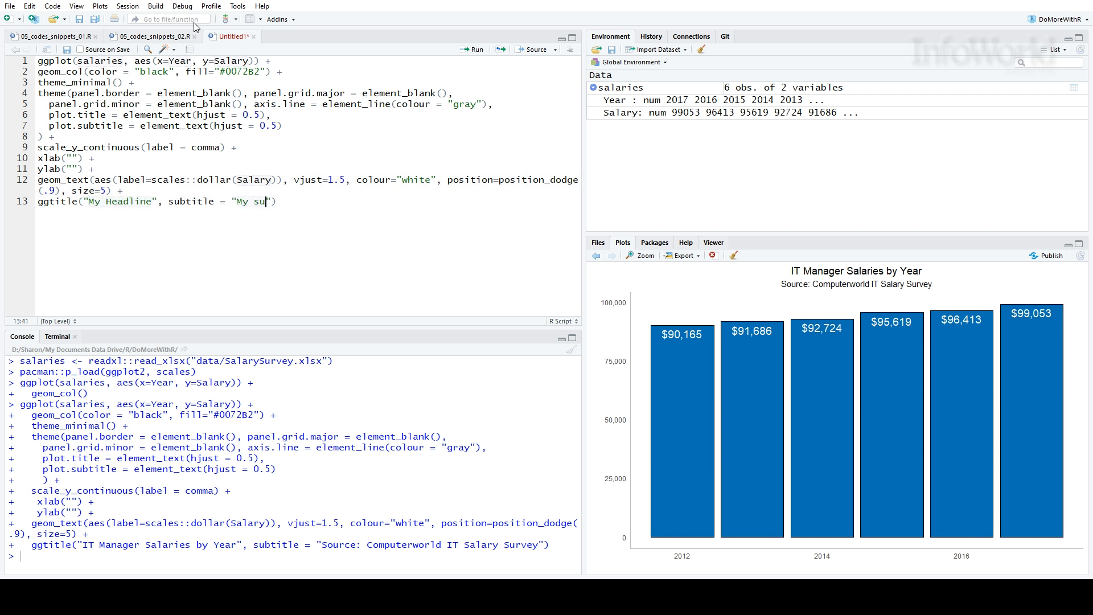
{"action": "type", "text": "btitle"}
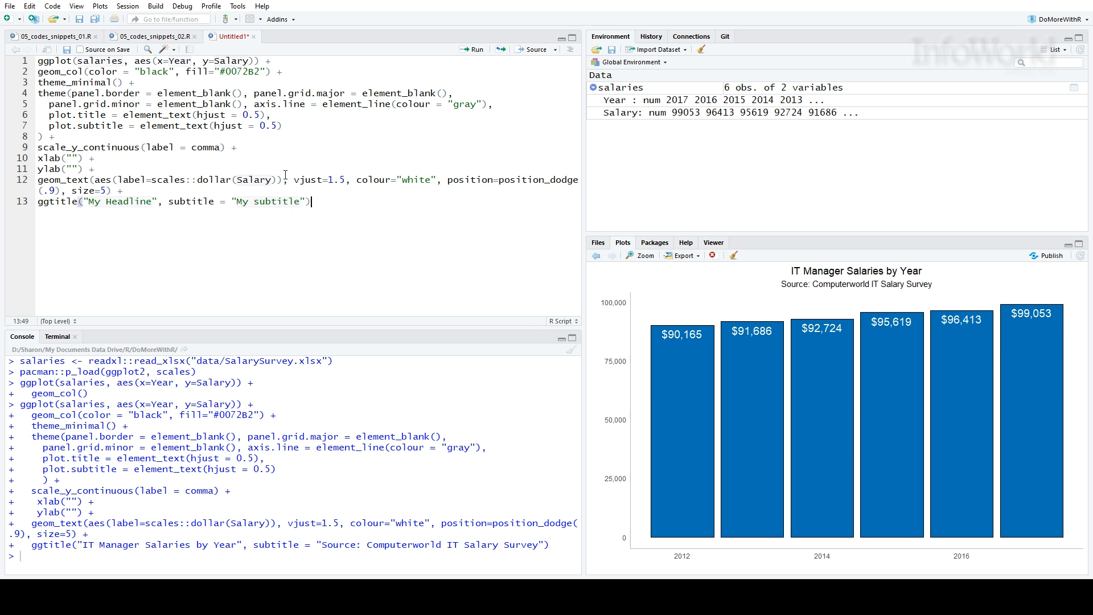
{"action": "key", "text": "ctrl+a"}
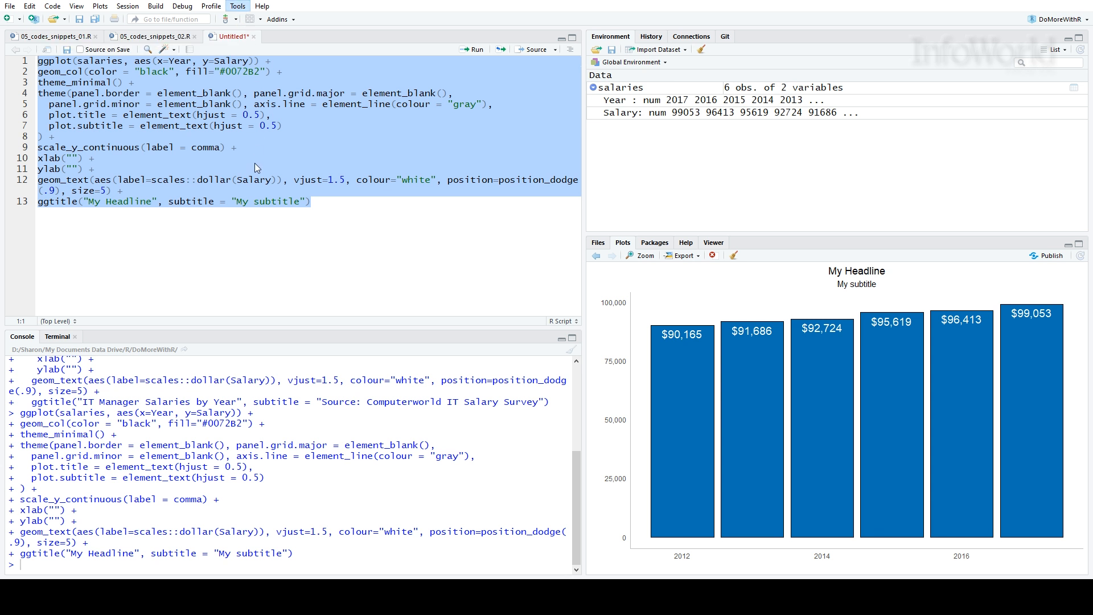
{"action": "left_click", "coordinate": [236, 6]}
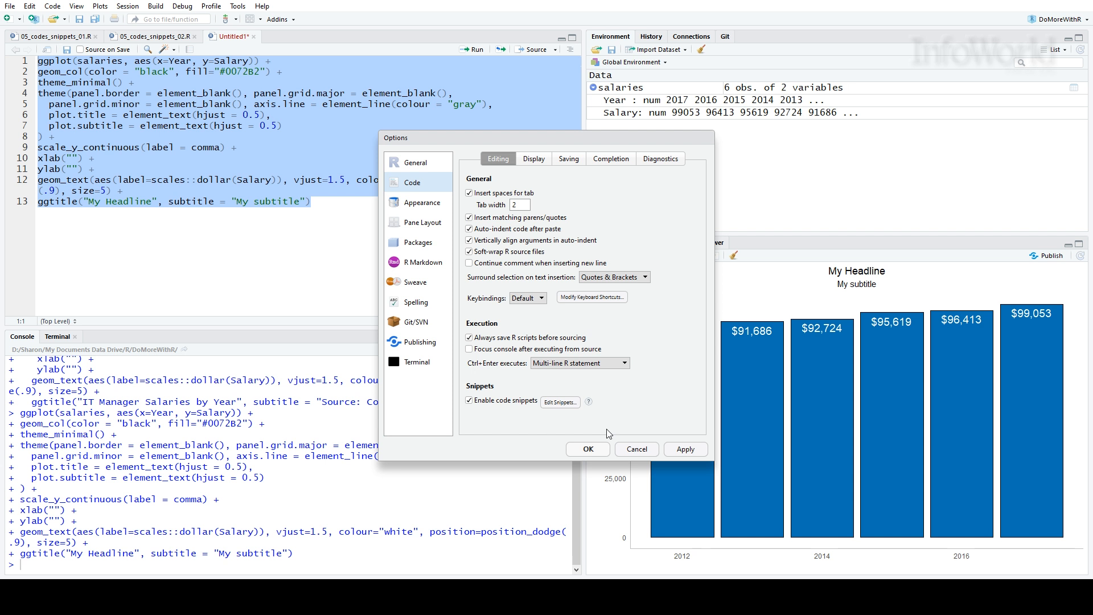
{"action": "mouse_move", "coordinate": [562, 407]}
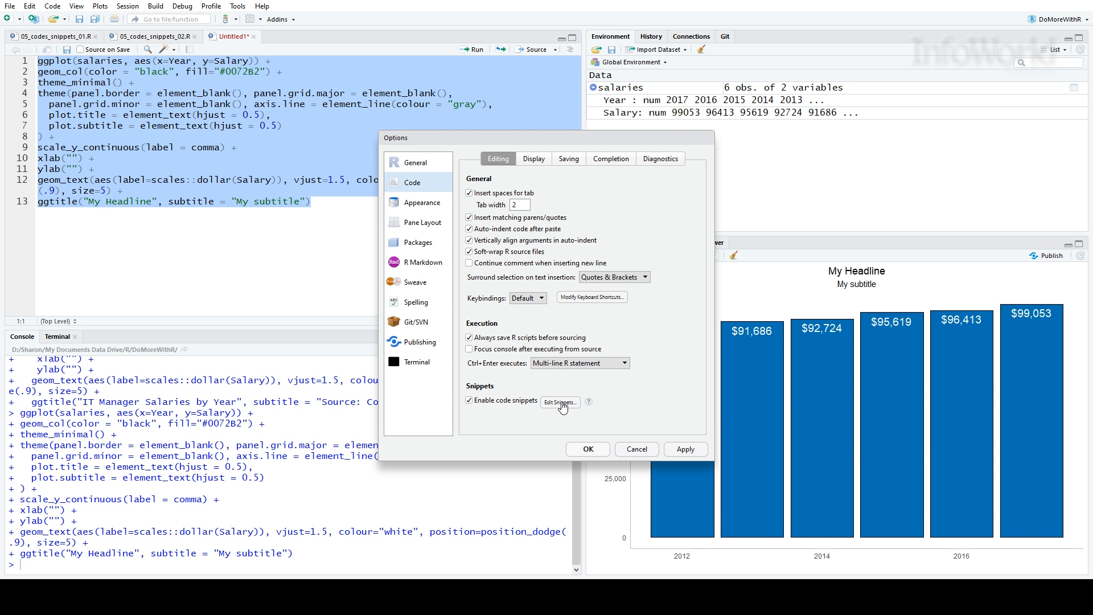
{"action": "left_click", "coordinate": [559, 403]}
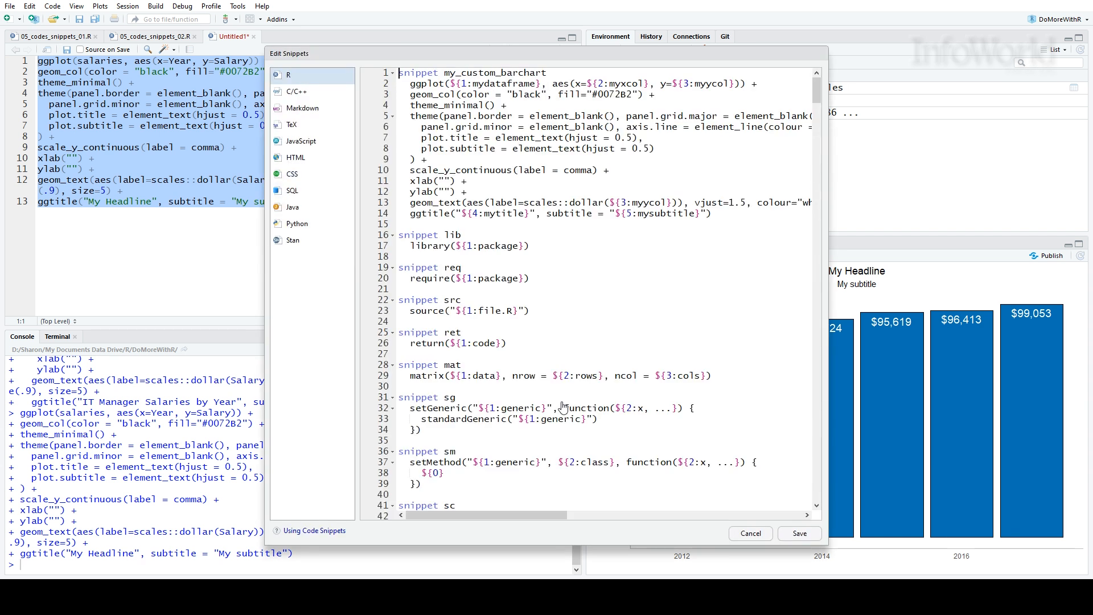
{"action": "left_click", "coordinate": [750, 533]}
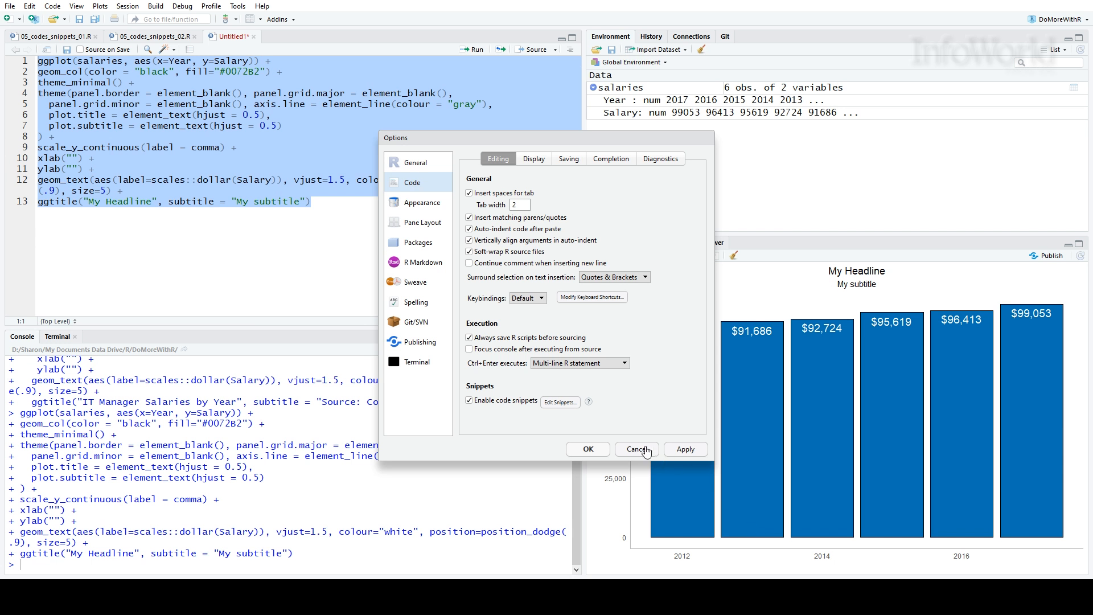
{"action": "left_click", "coordinate": [635, 448]}
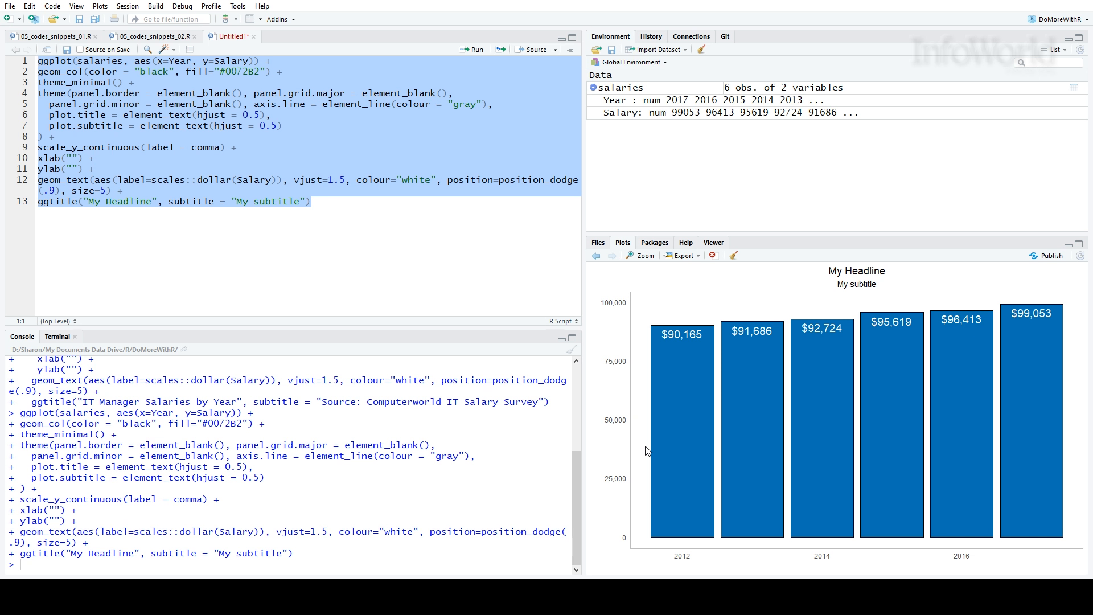
{"action": "mouse_move", "coordinate": [304, 484]}
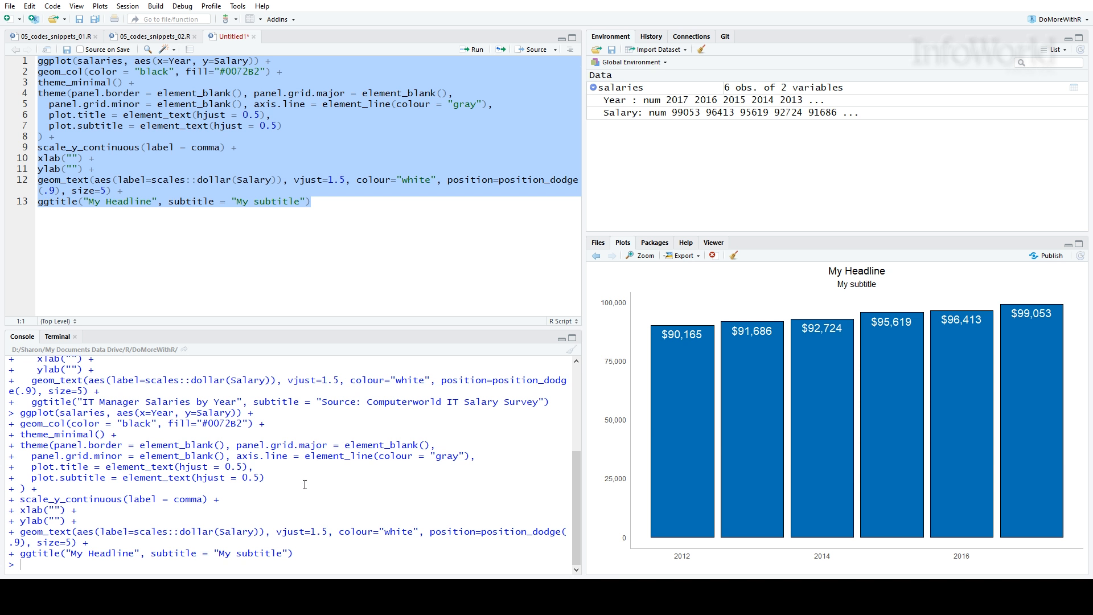
Step: Add a usethis::edit_rstudio_snippets() call on a new line below the chart code
{"action": "left_click", "coordinate": [345, 218]}
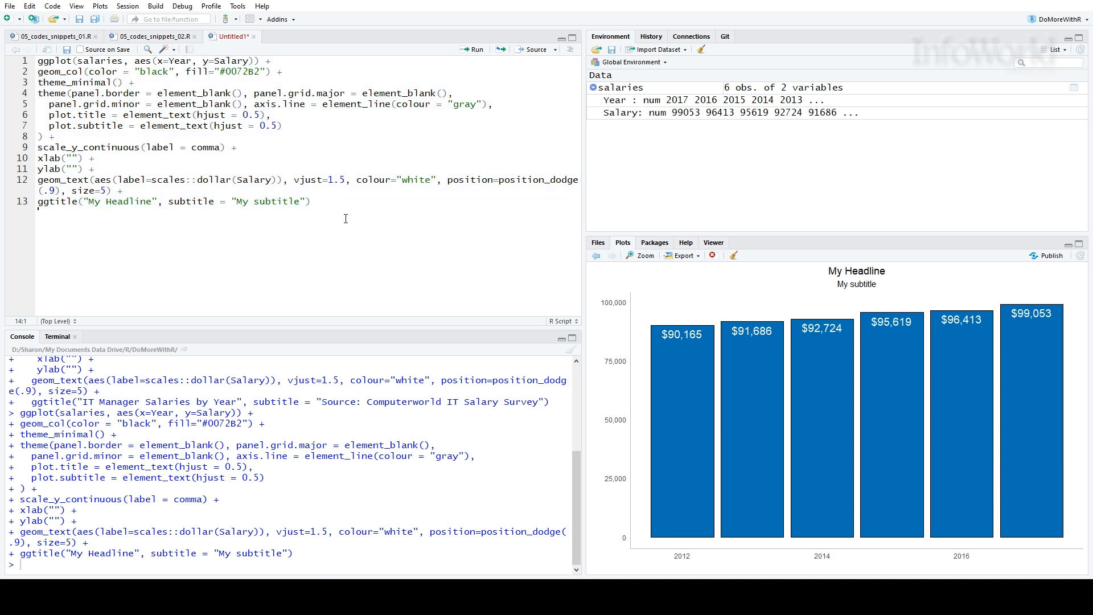
{"action": "type", "text": "usethis::"}
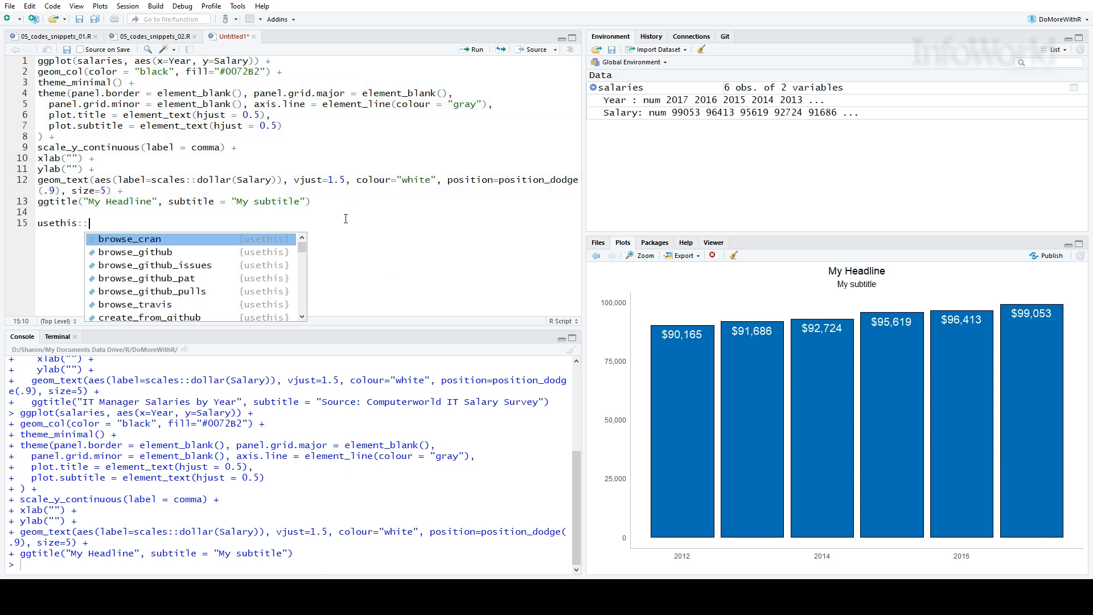
{"action": "type", "text": "edit_rs"}
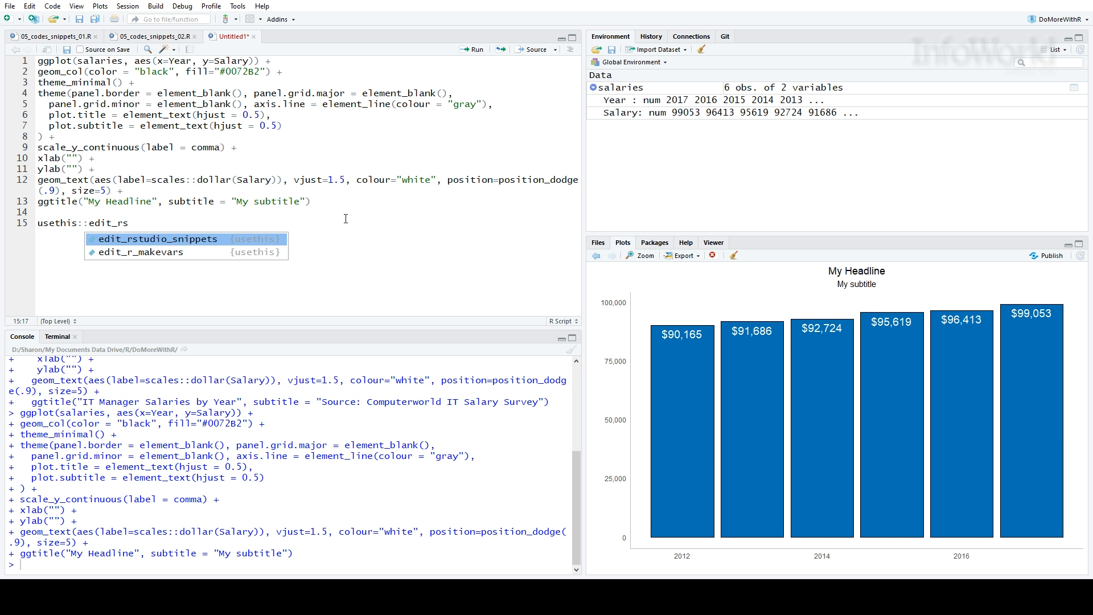
{"action": "left_click", "coordinate": [157, 239]}
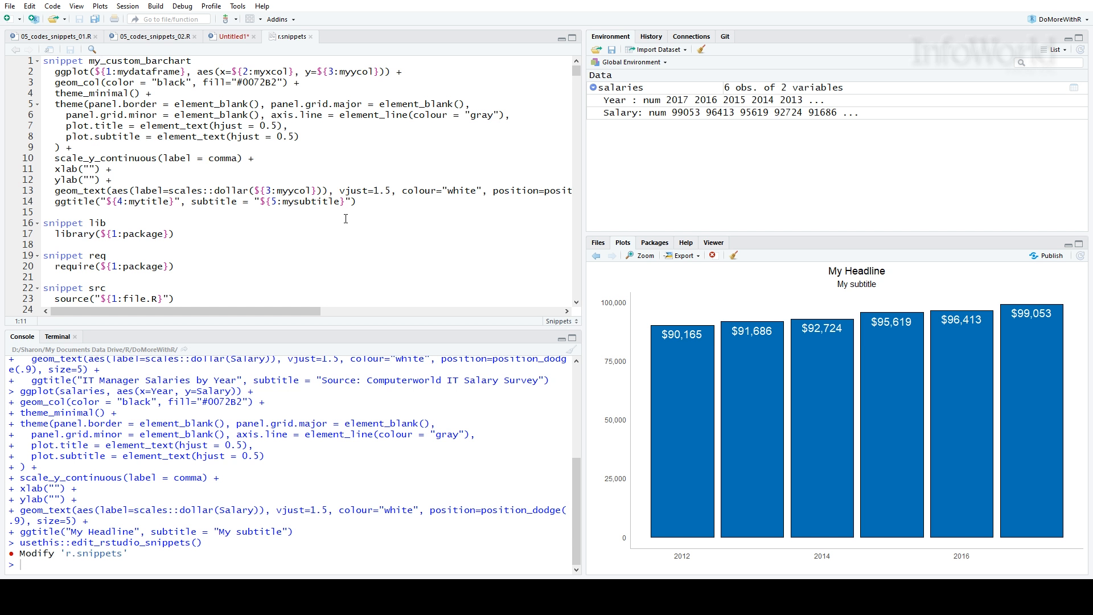
{"action": "mouse_move", "coordinate": [291, 154]}
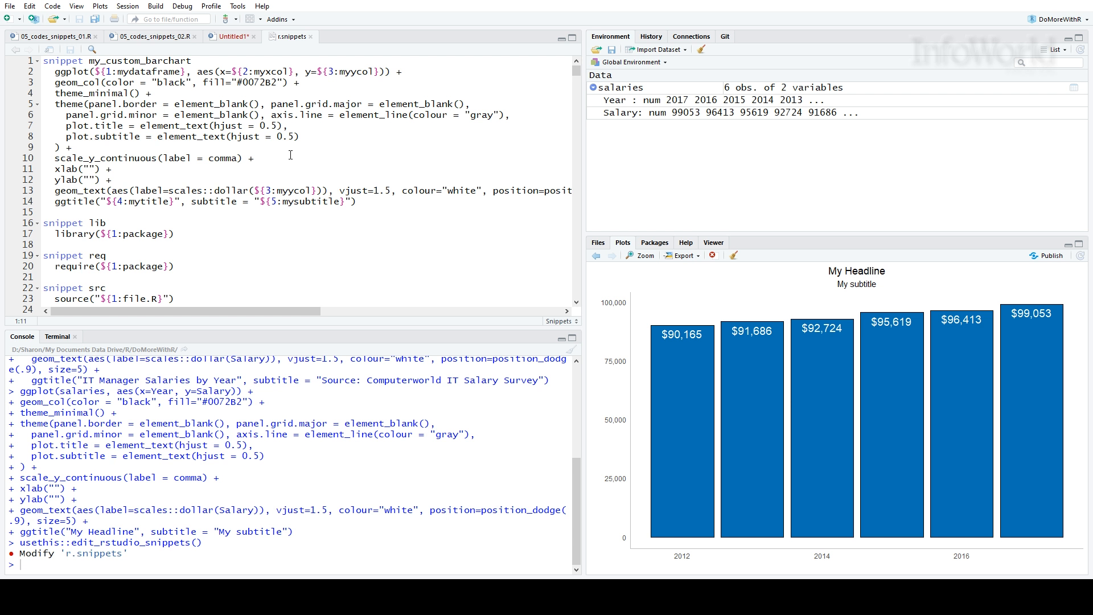
{"action": "mouse_move", "coordinate": [244, 103]}
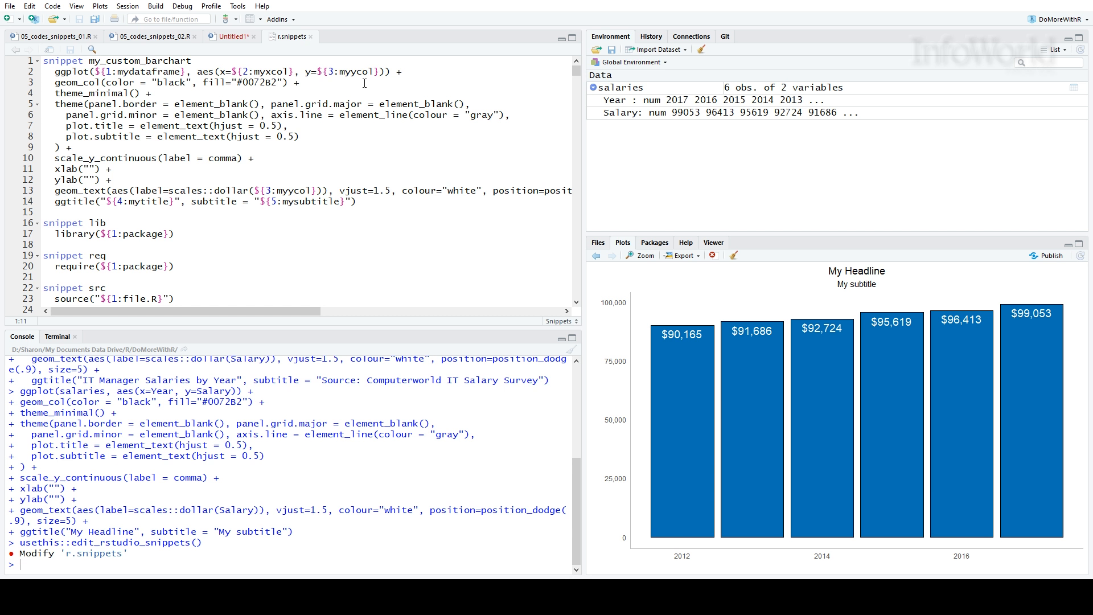
{"action": "mouse_move", "coordinate": [323, 65]}
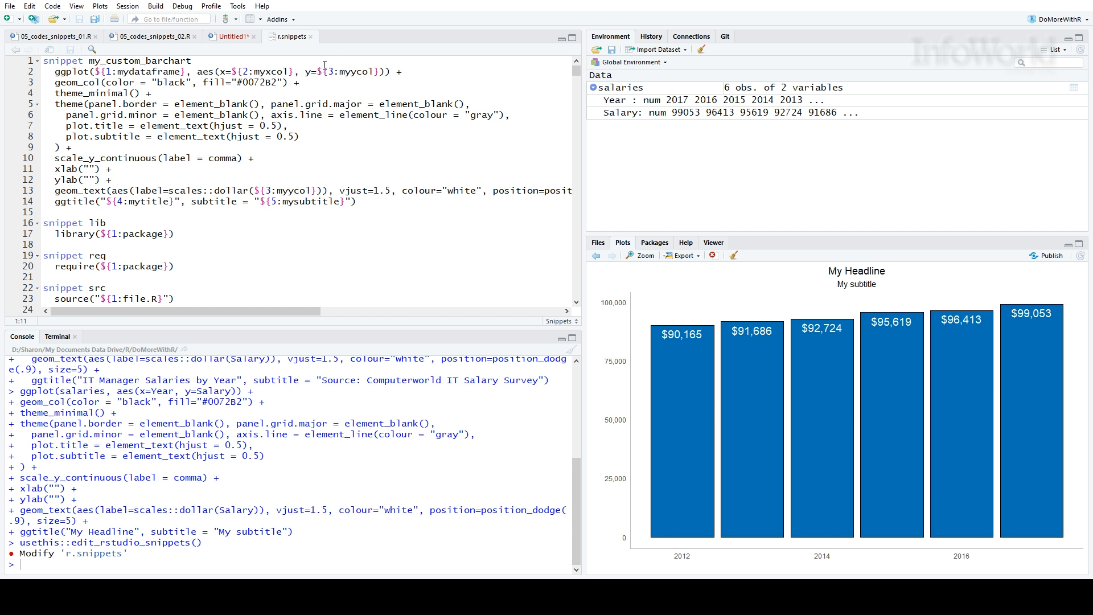
{"action": "mouse_move", "coordinate": [287, 187]}
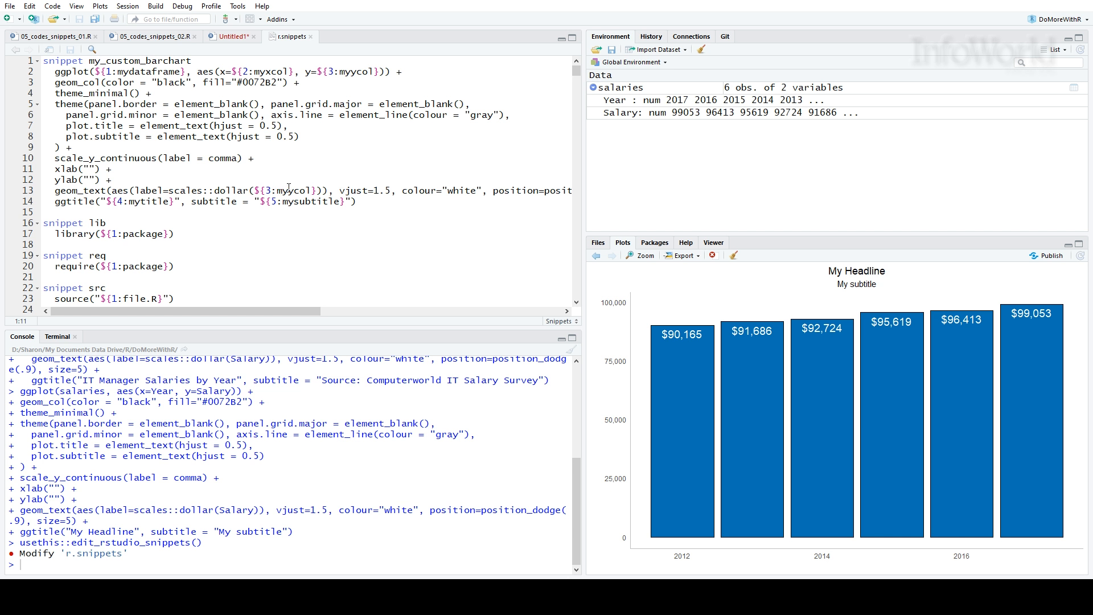
{"action": "mouse_move", "coordinate": [293, 211]}
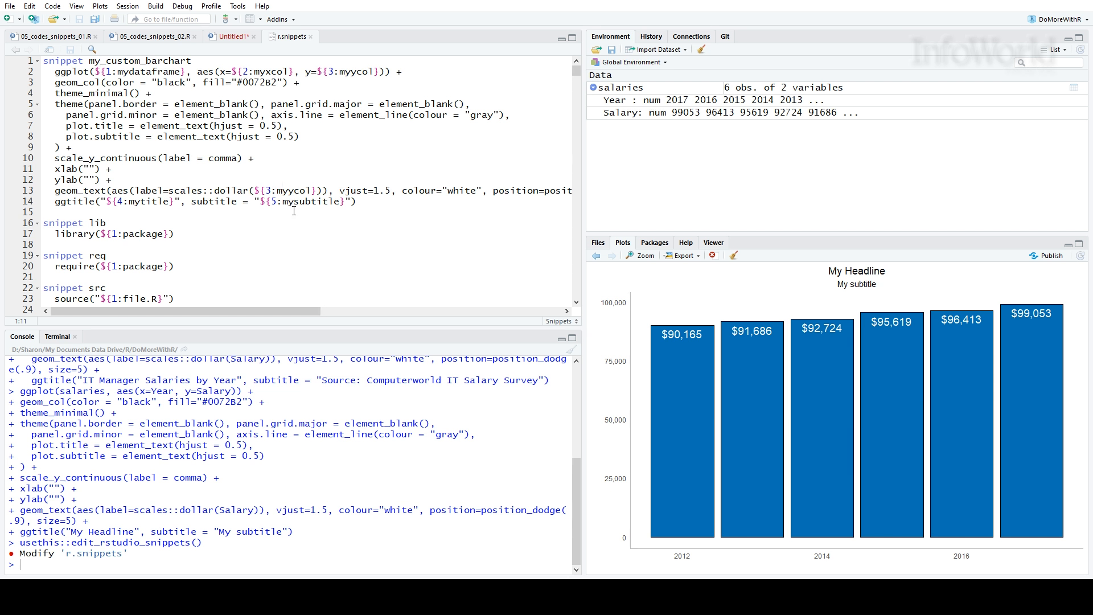